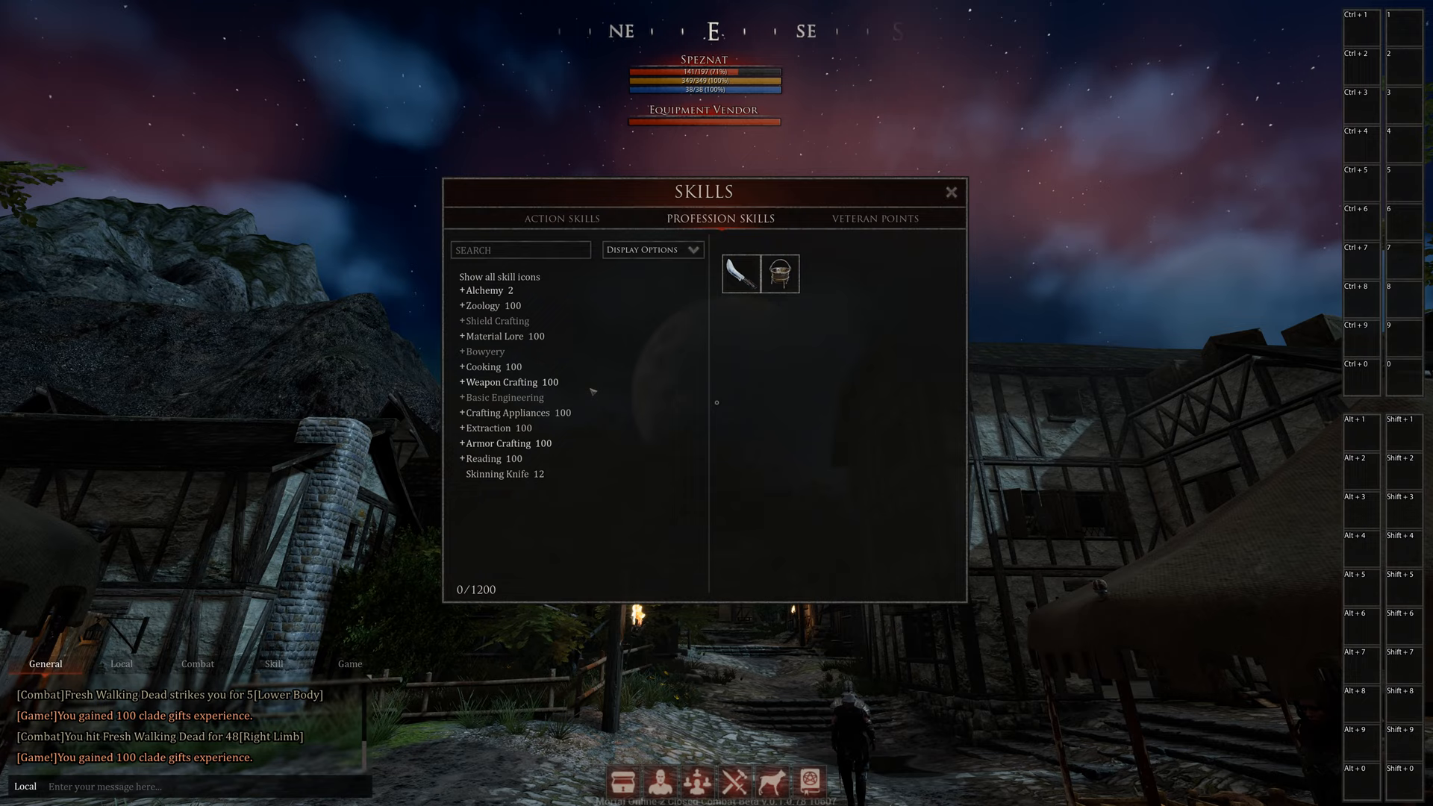
- Expand Material Lore, Animal Materials and Botany, and show Dapplewood Lore's details
click(502, 335)
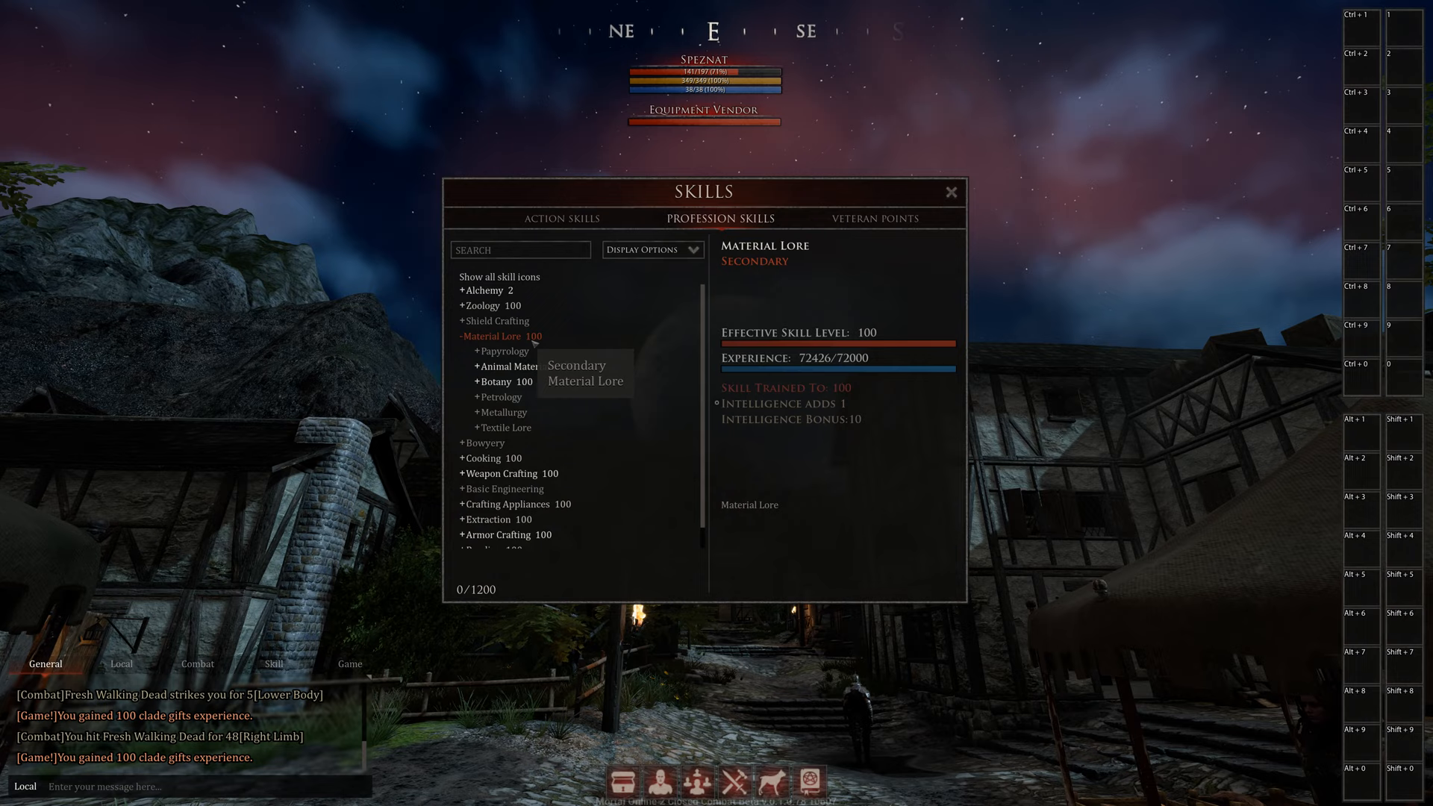
click(509, 366)
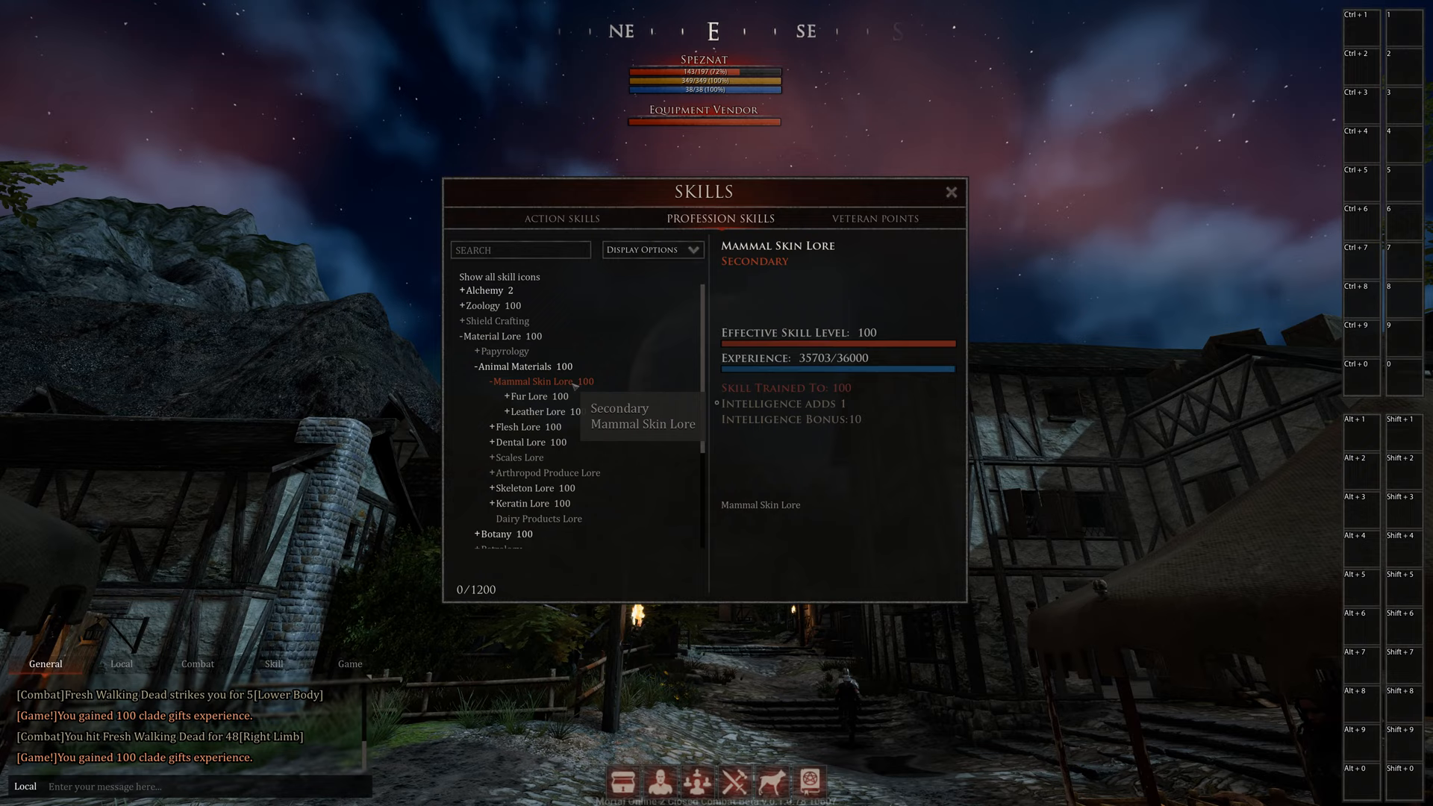
click(508, 411)
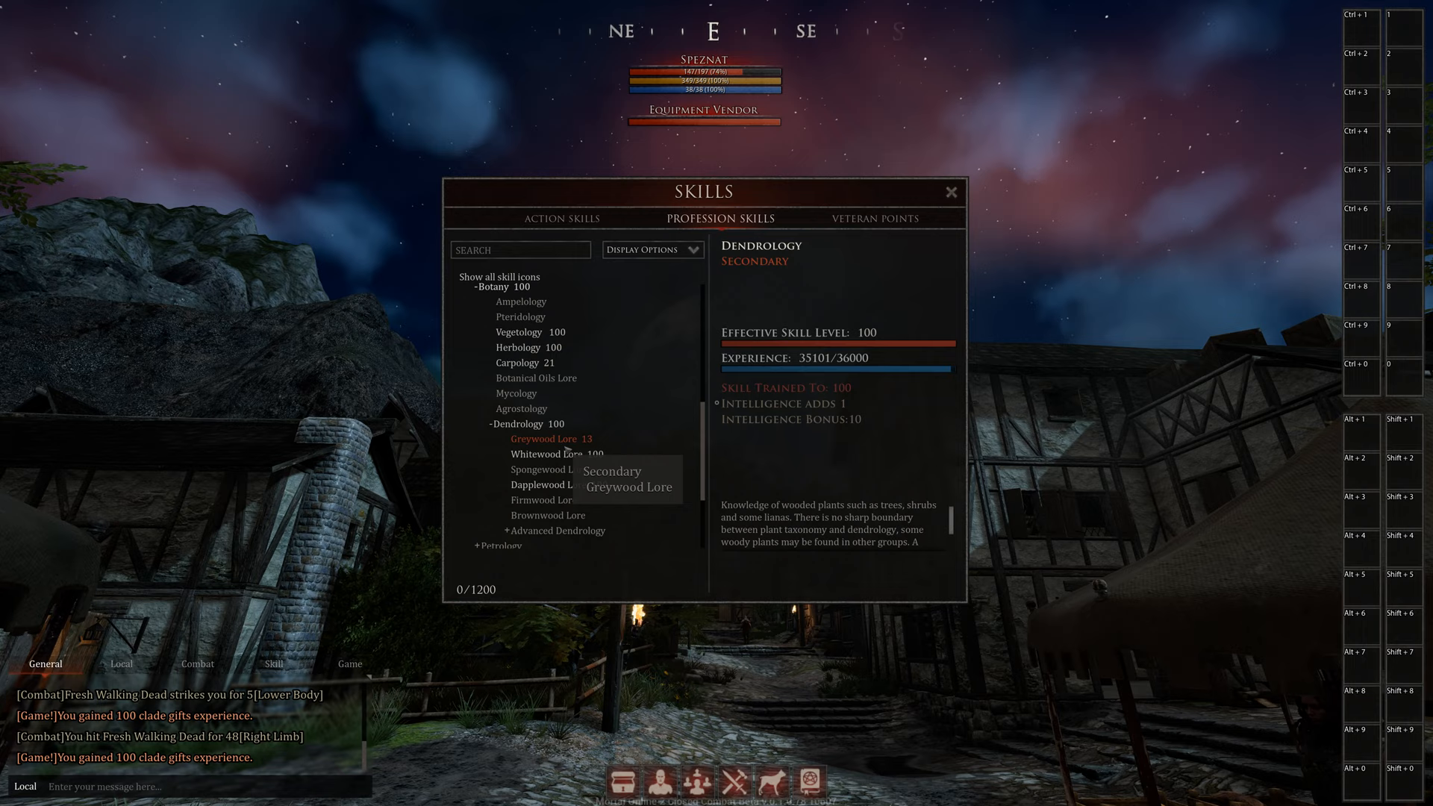
click(545, 485)
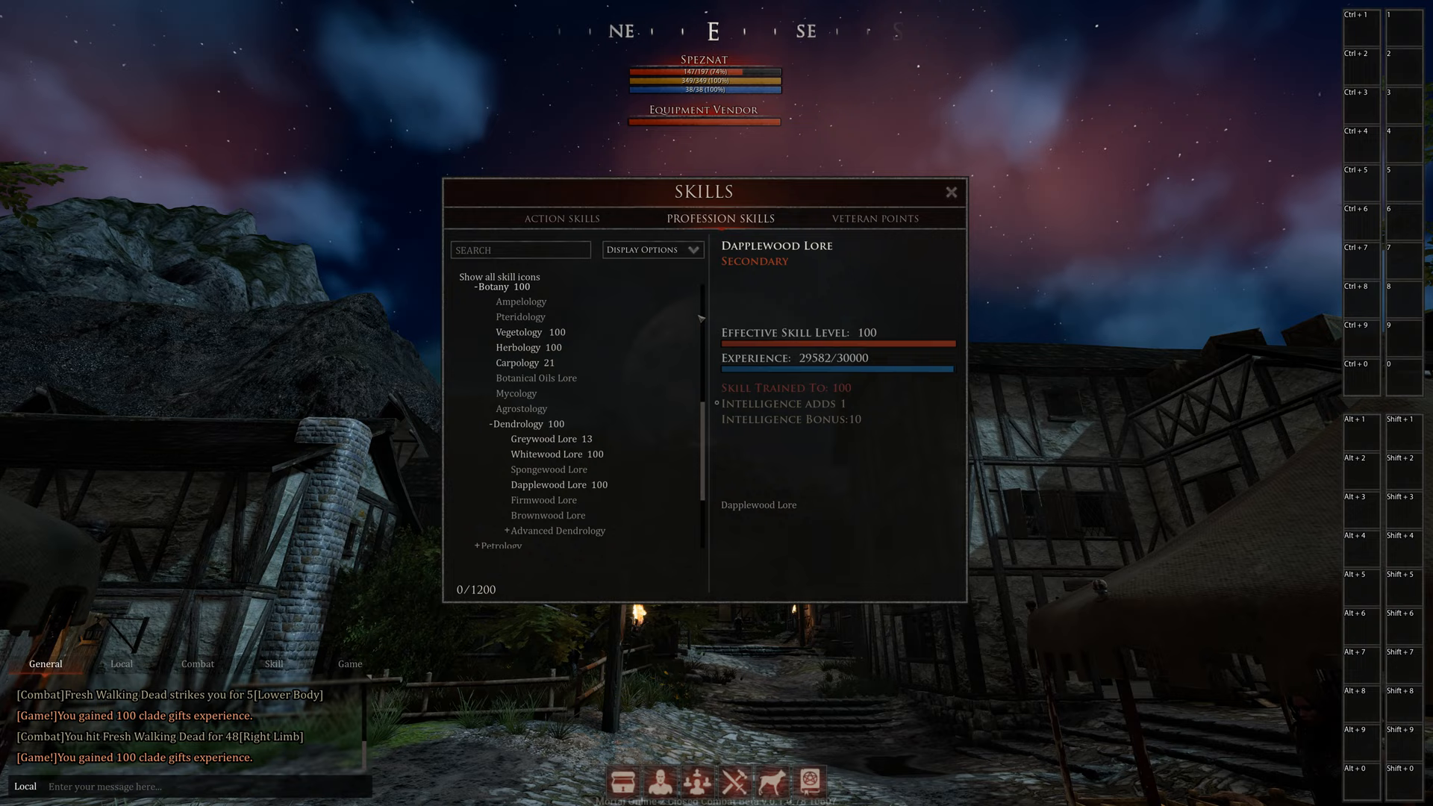
- Scroll the profession skill list down toward Weapon Crafting
scroll(down, 3)
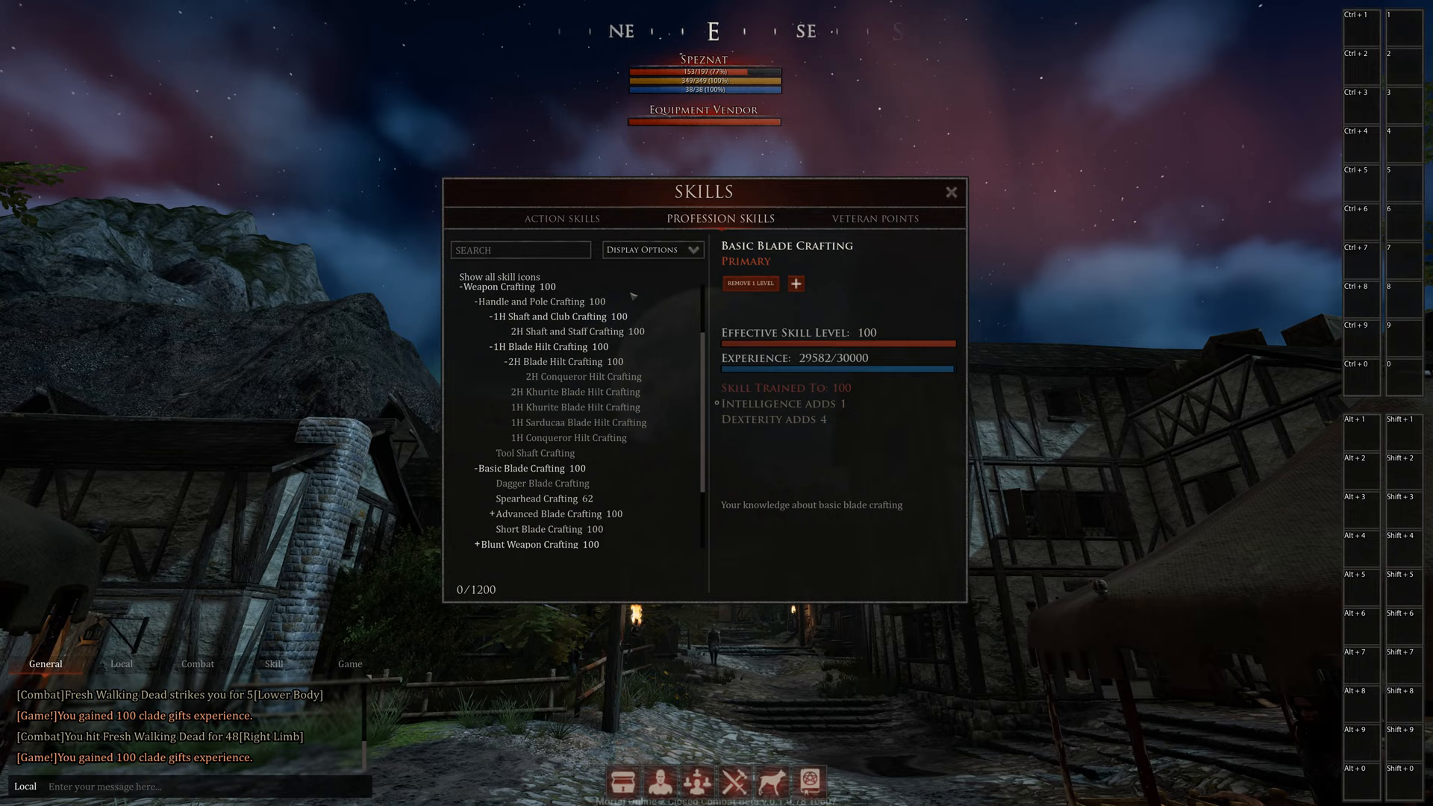
mouse_move(554, 317)
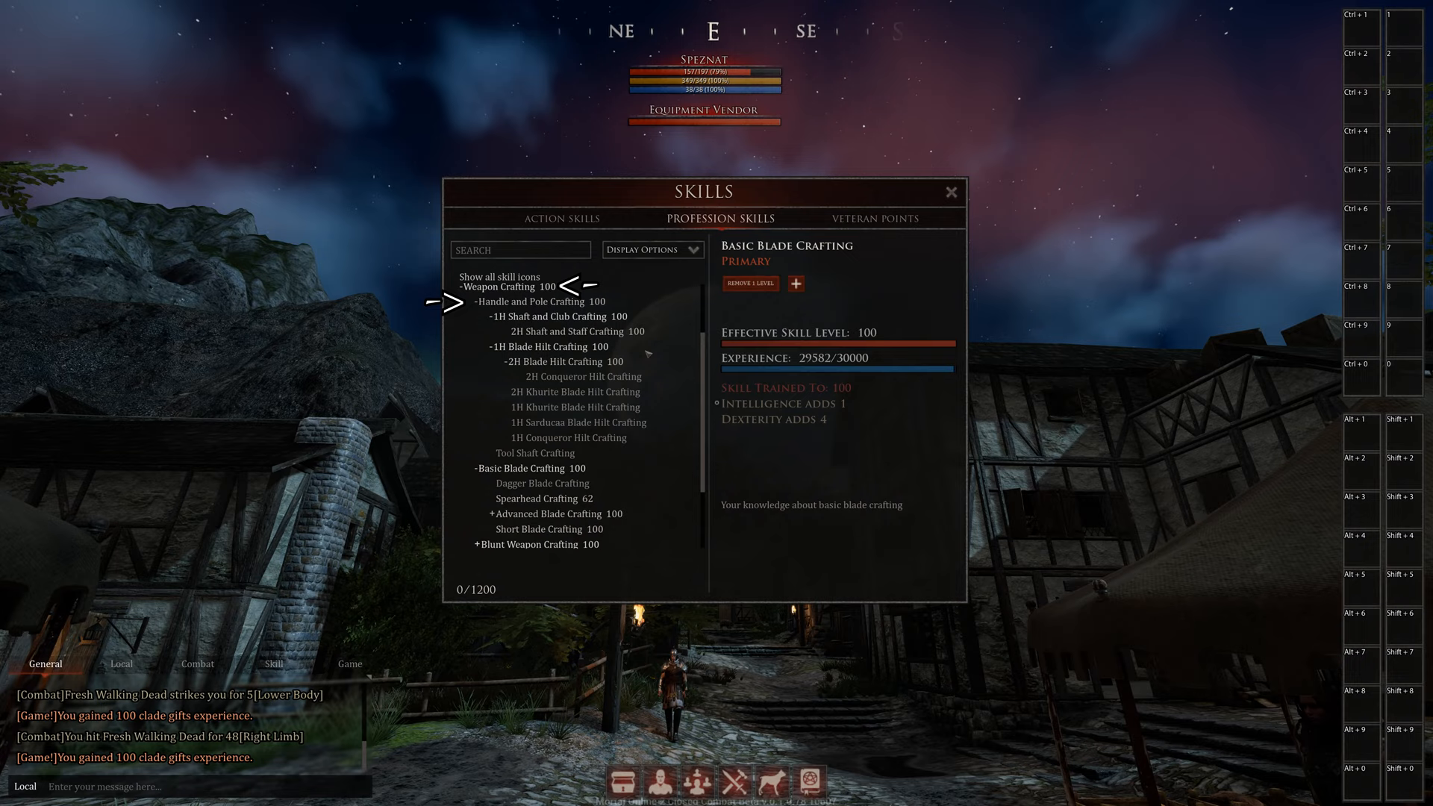
mouse_move(577, 422)
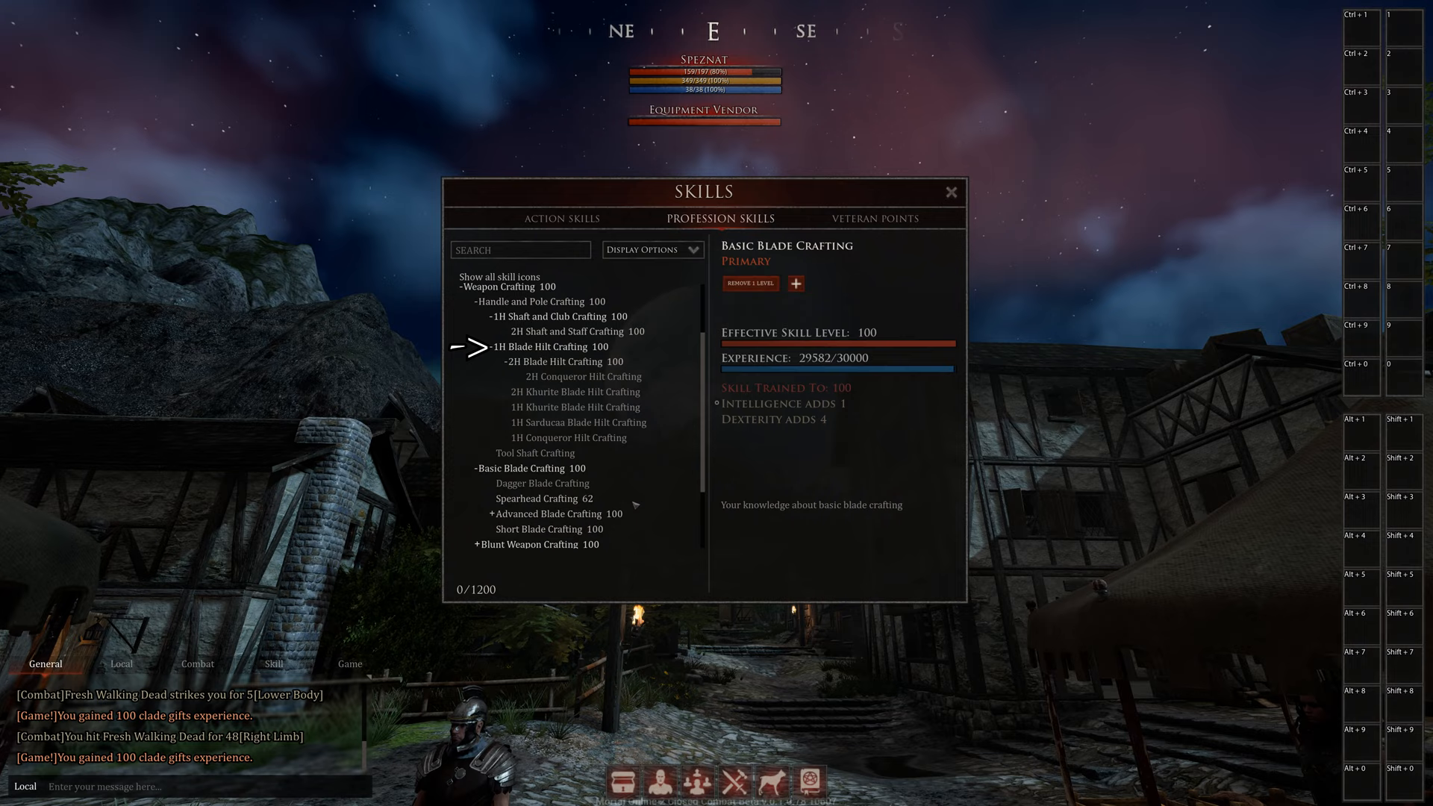
mouse_move(544, 498)
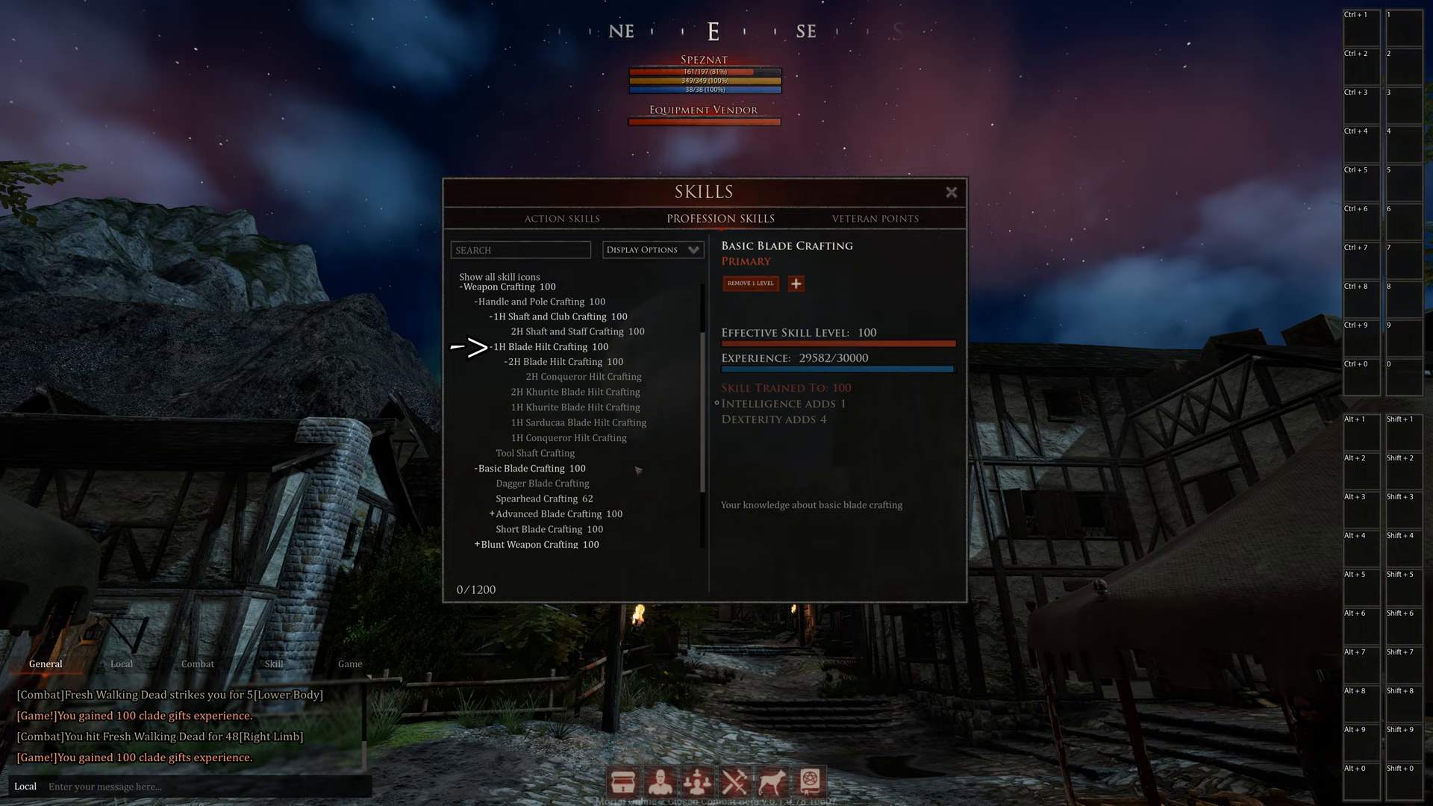
mouse_move(667, 331)
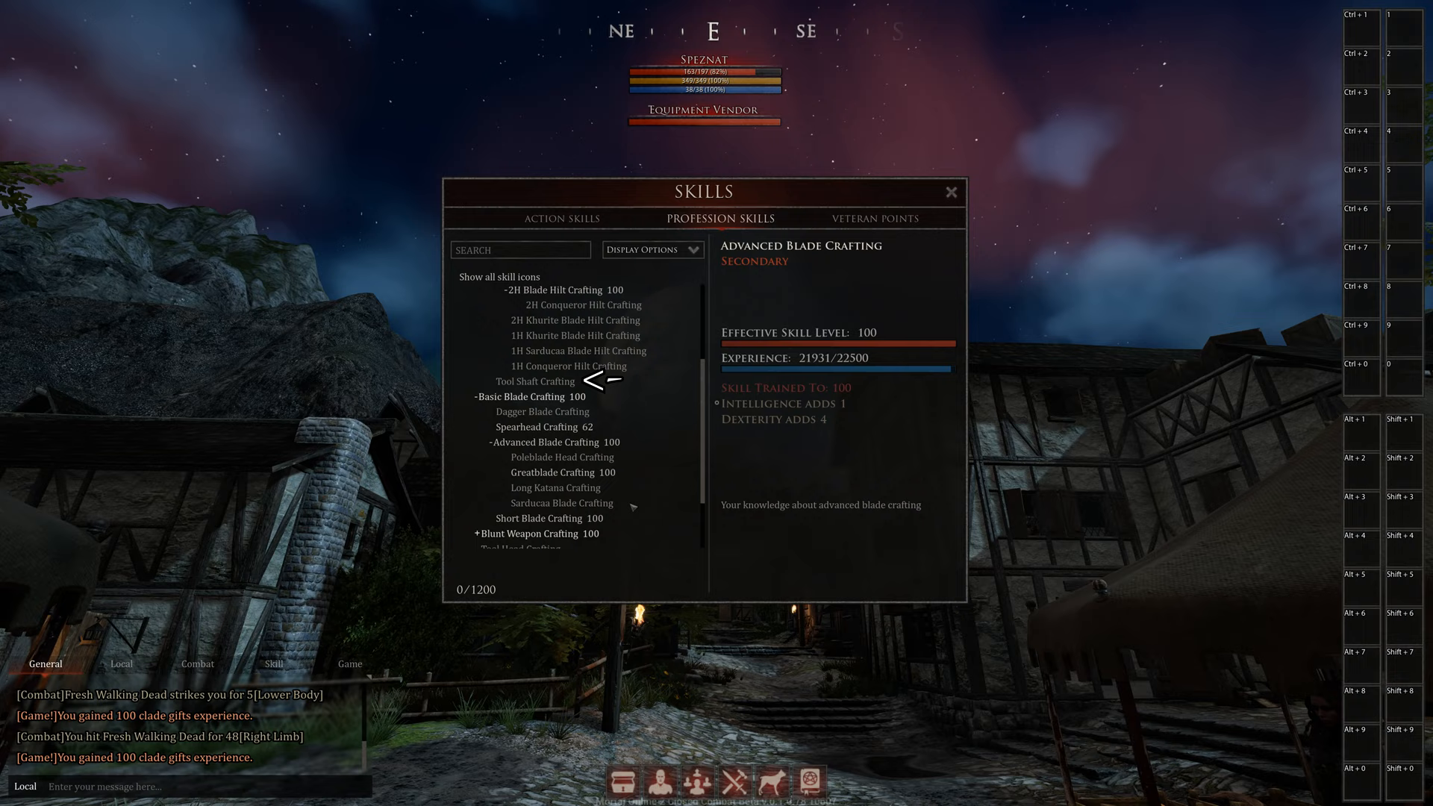
mouse_move(562, 473)
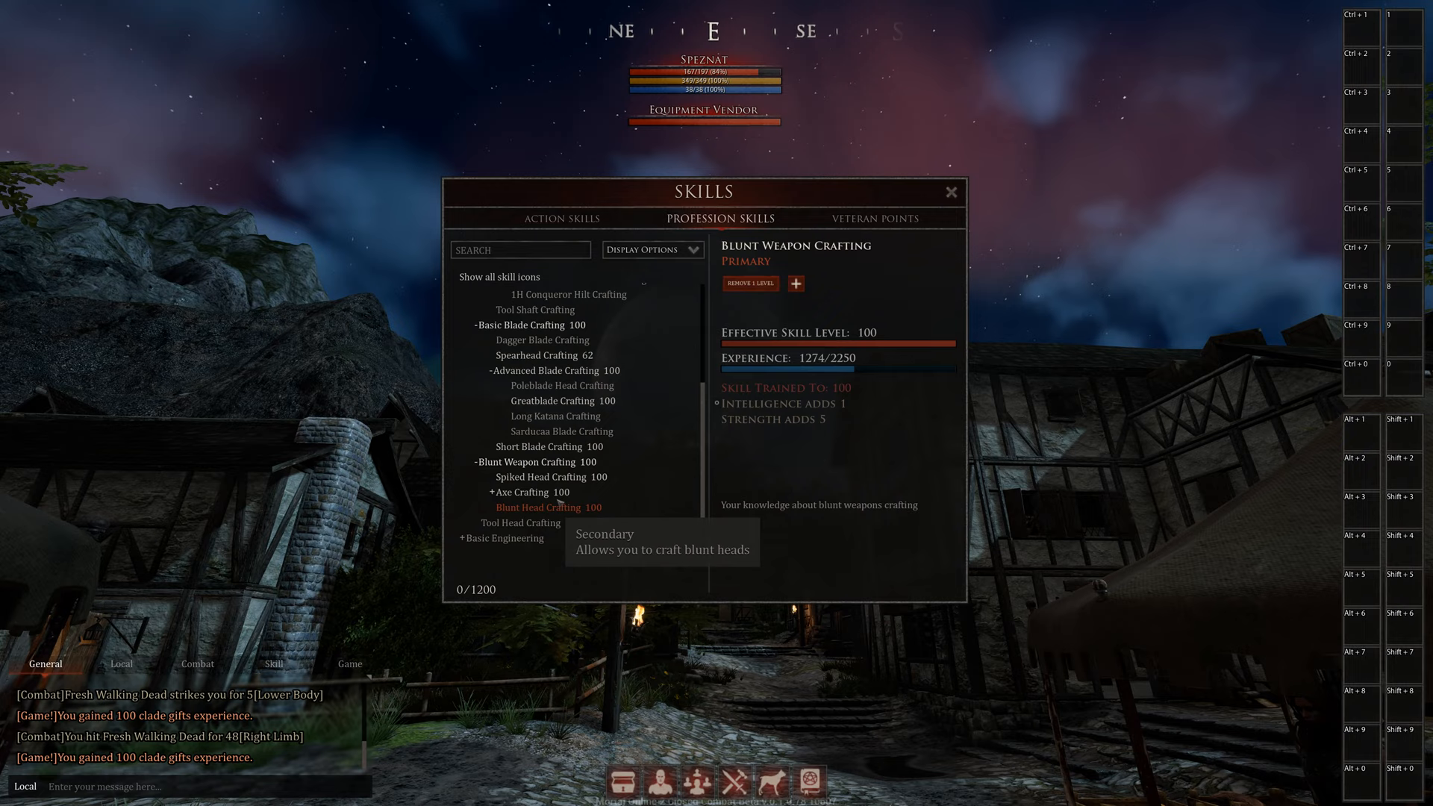
- Look at the Blunt Head Crafting skill under Blunt Weapon Crafting
click(525, 492)
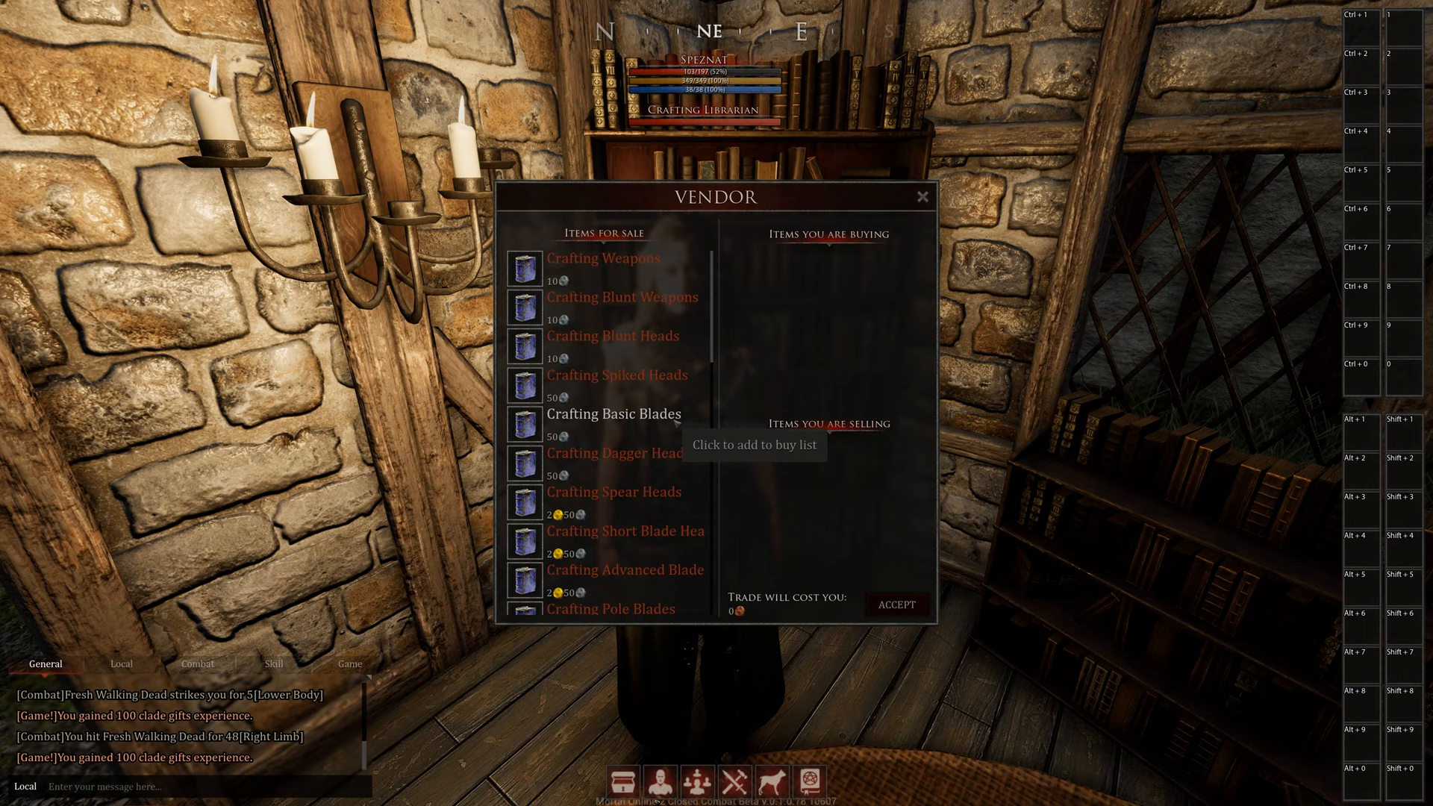
scroll(down, 3)
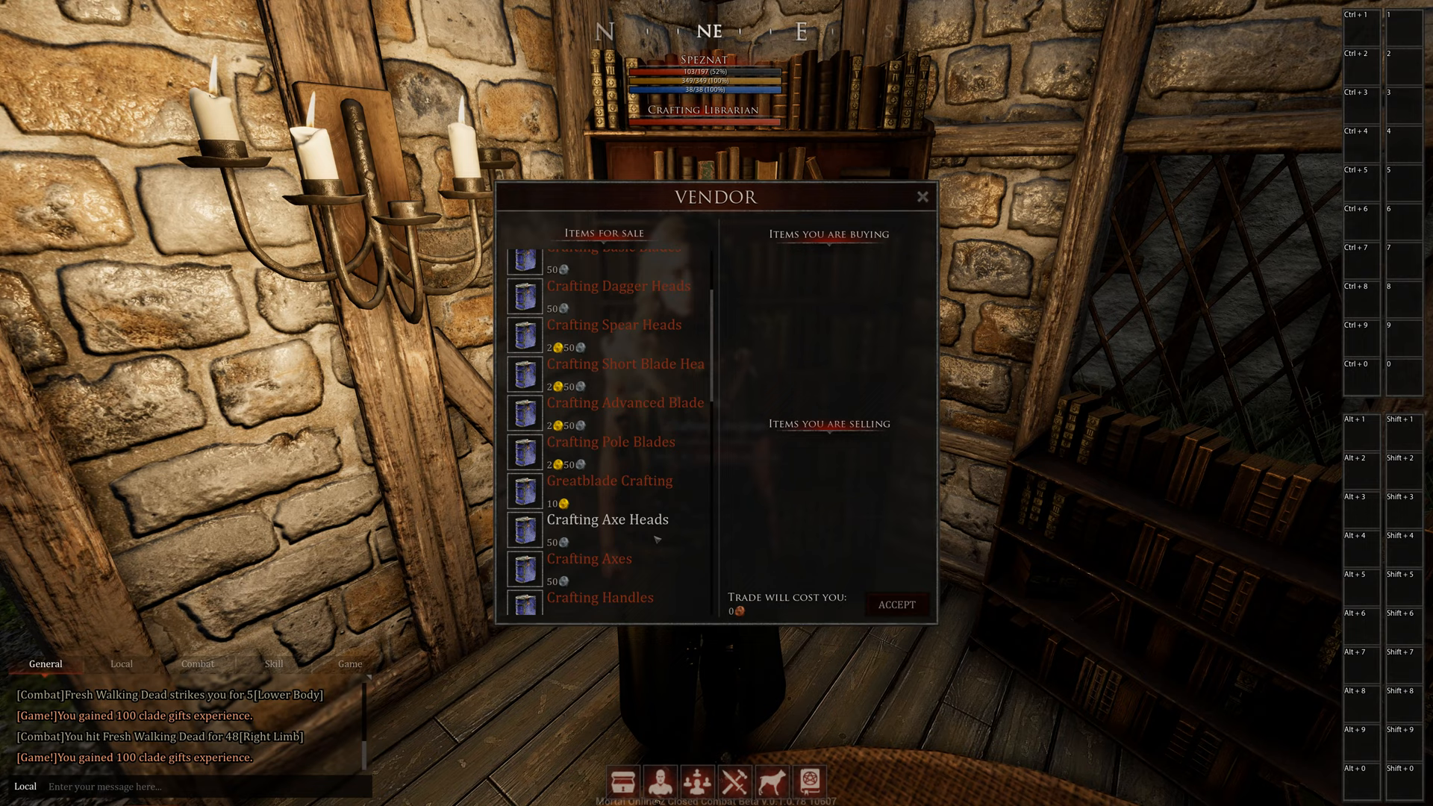
scroll(down, 3)
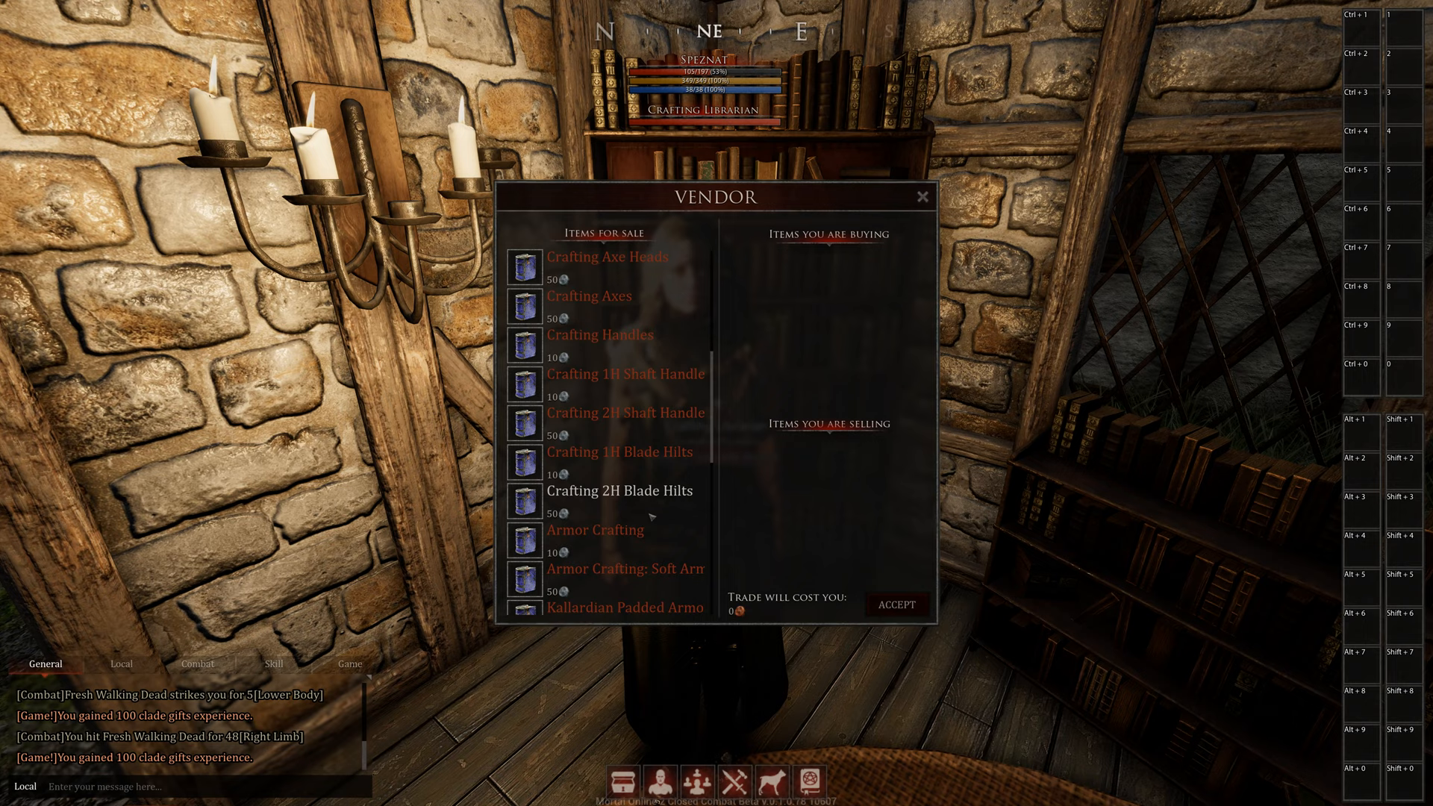
scroll(down, 3)
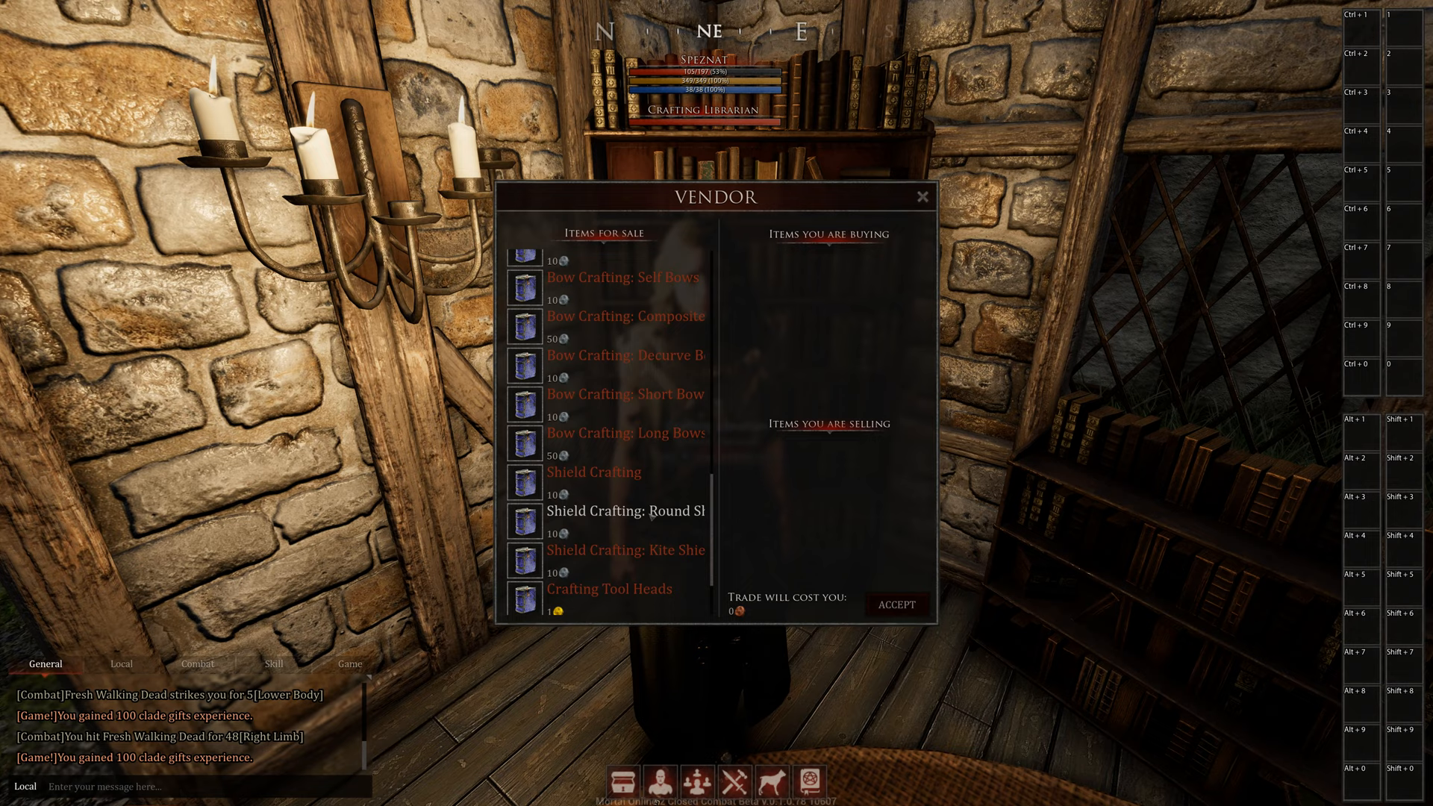
scroll(down, 3)
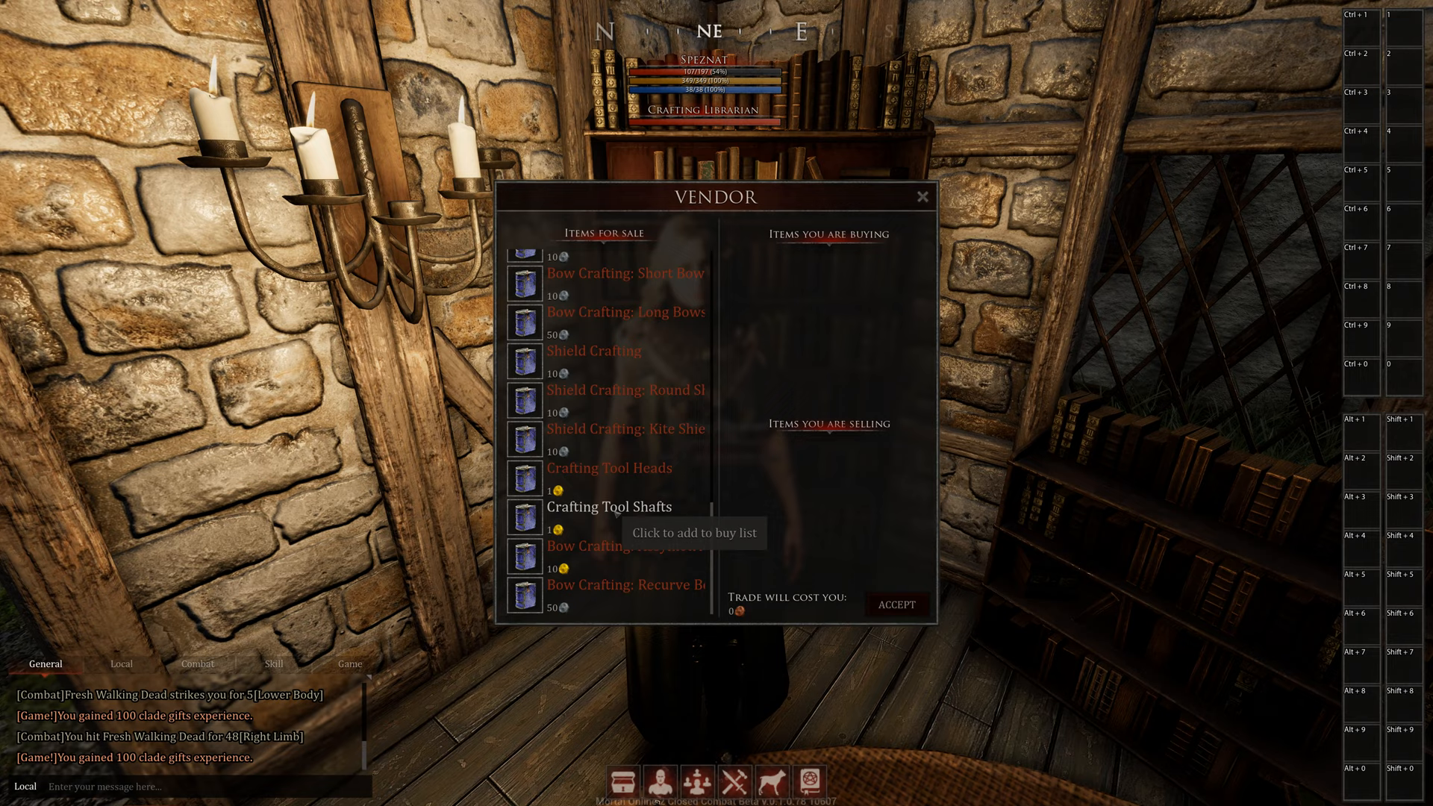
click(921, 197)
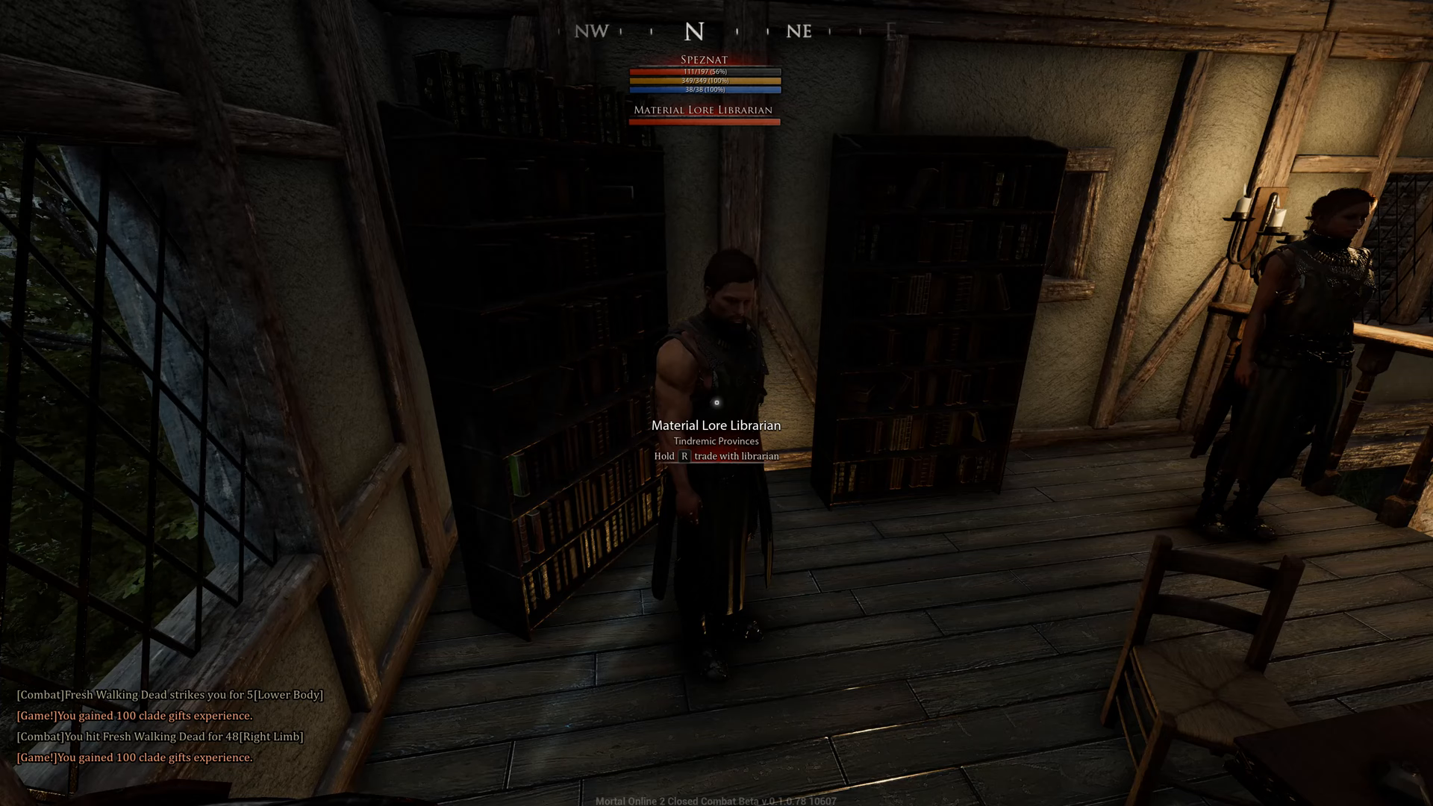
mouse_move(716, 403)
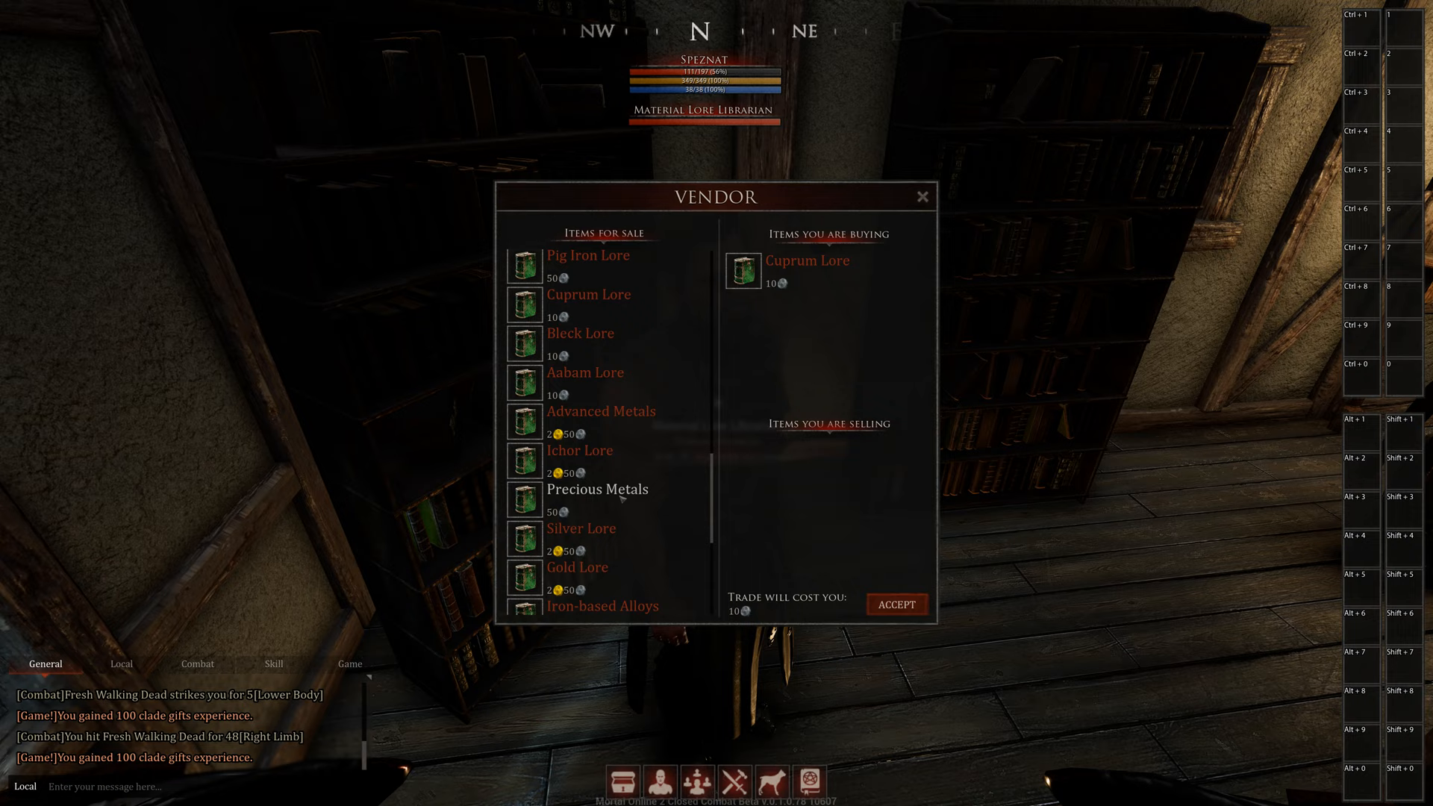
- Scroll the Animal Material Librarian's keratin, horn, dental and skeleton lore books
scroll(down, 3)
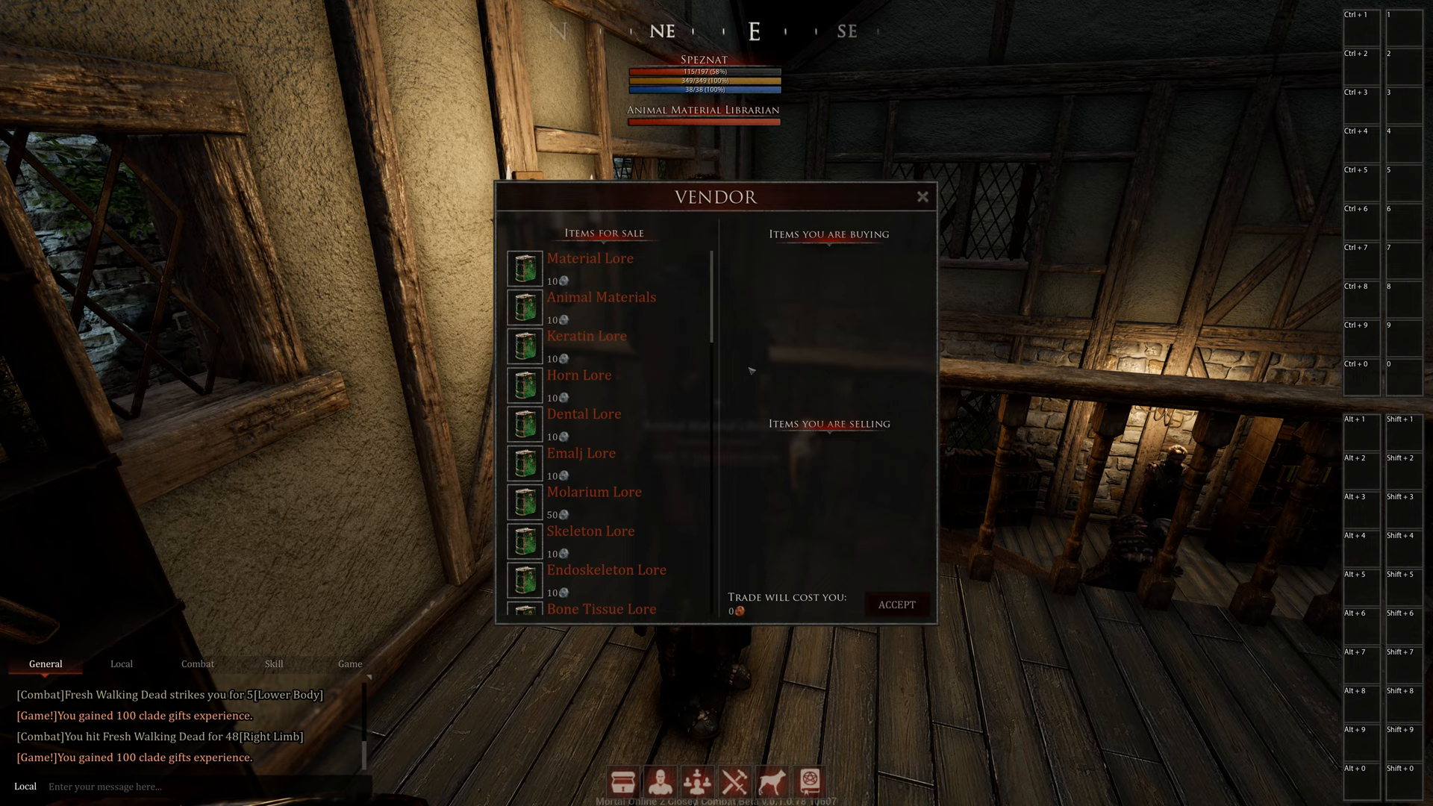
scroll(down, 3)
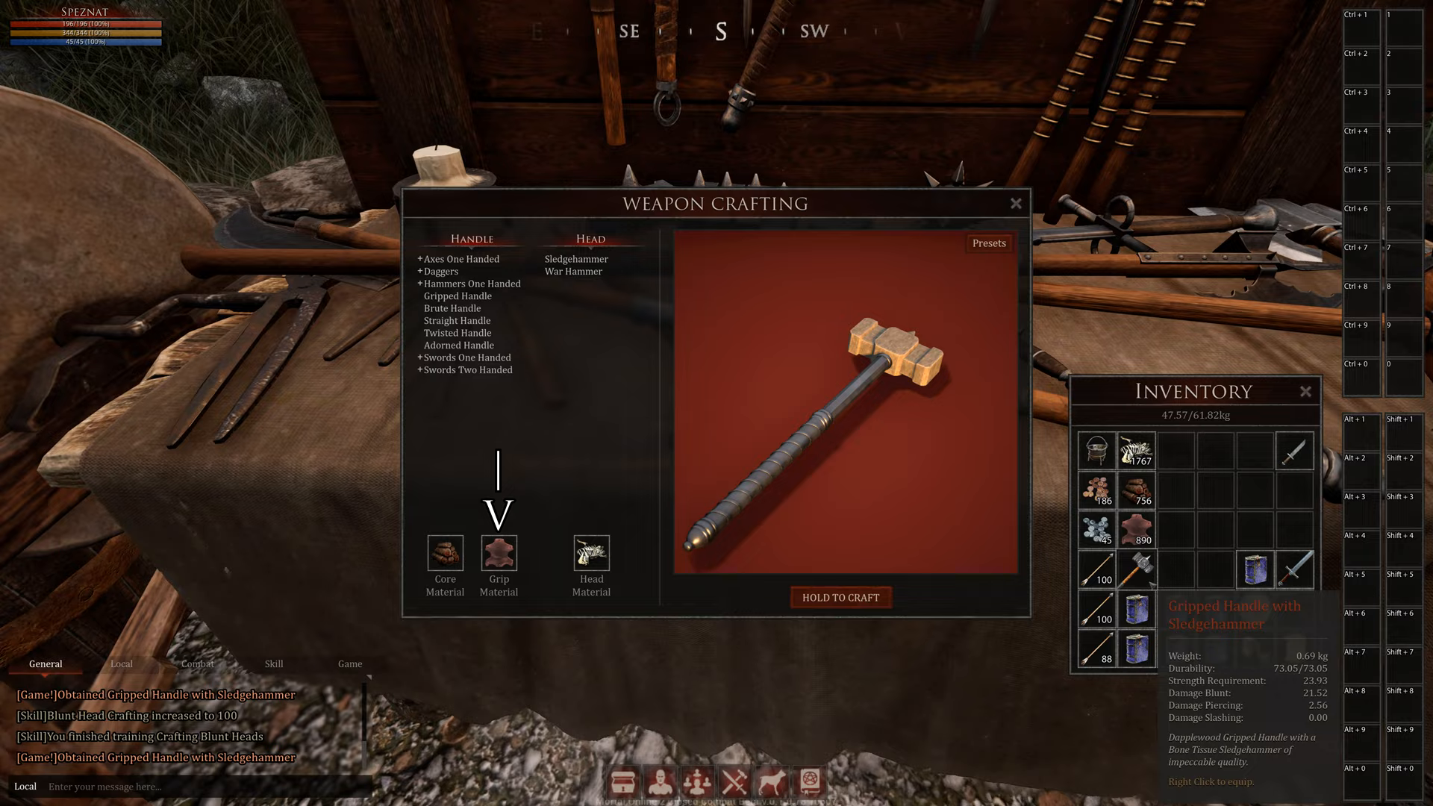
- Choose Gripped Handle with Sledgehammer, Flanged Mace and Star Mace heads in Weapon Crafting
click(571, 272)
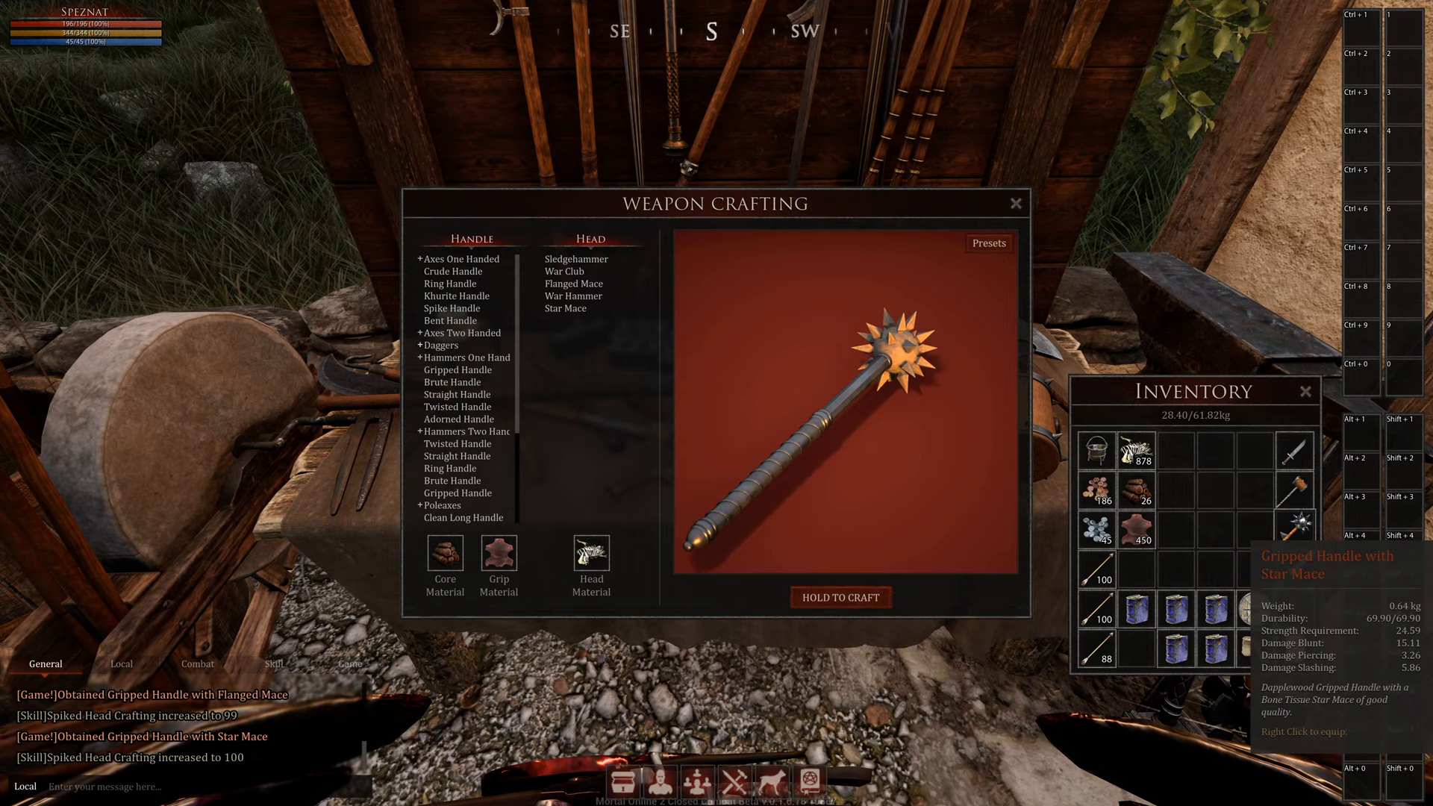
click(460, 259)
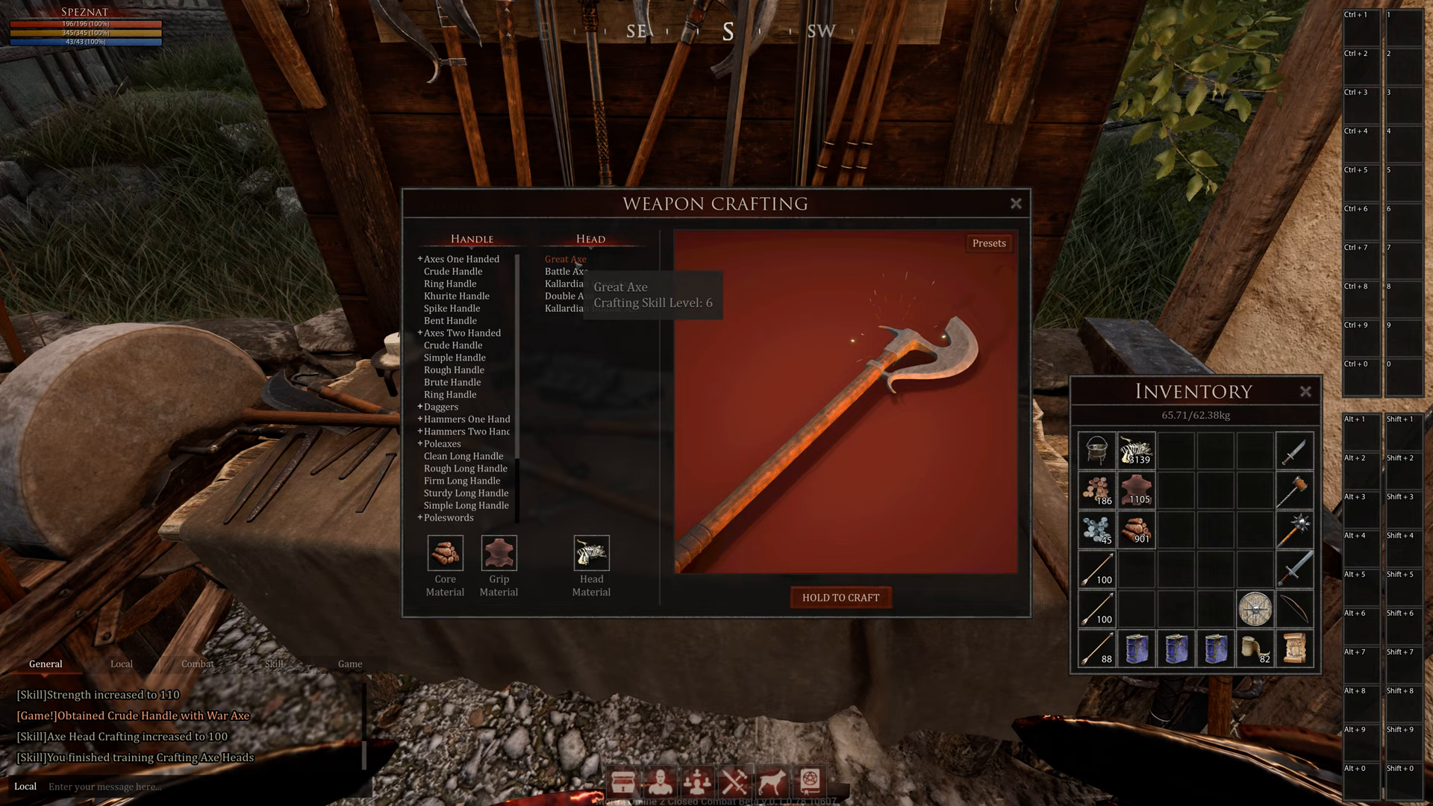
- Choose Crude Handle War Axe and Simple Handle Kallardian Double Axe options in Weapon Crafting
click(566, 296)
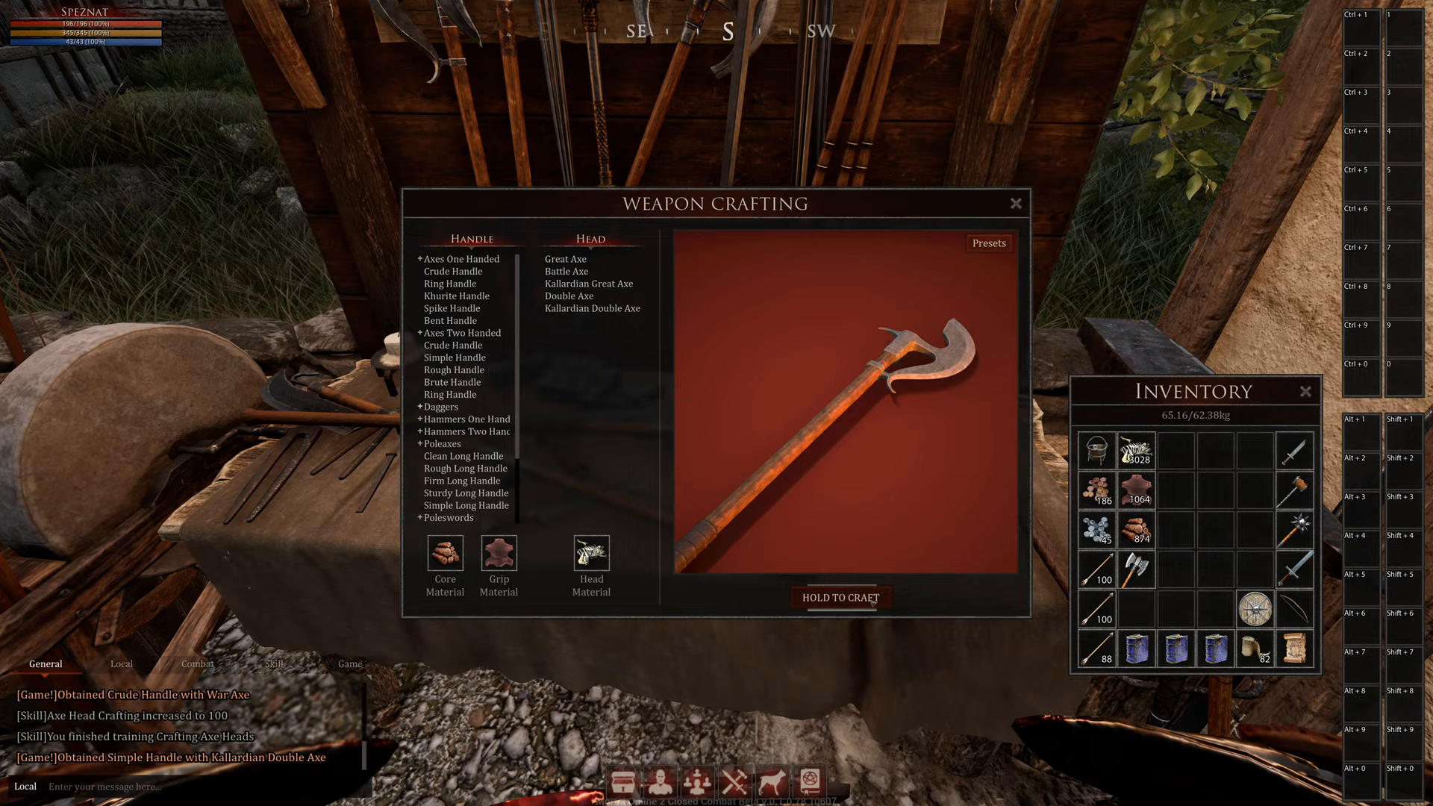
click(456, 295)
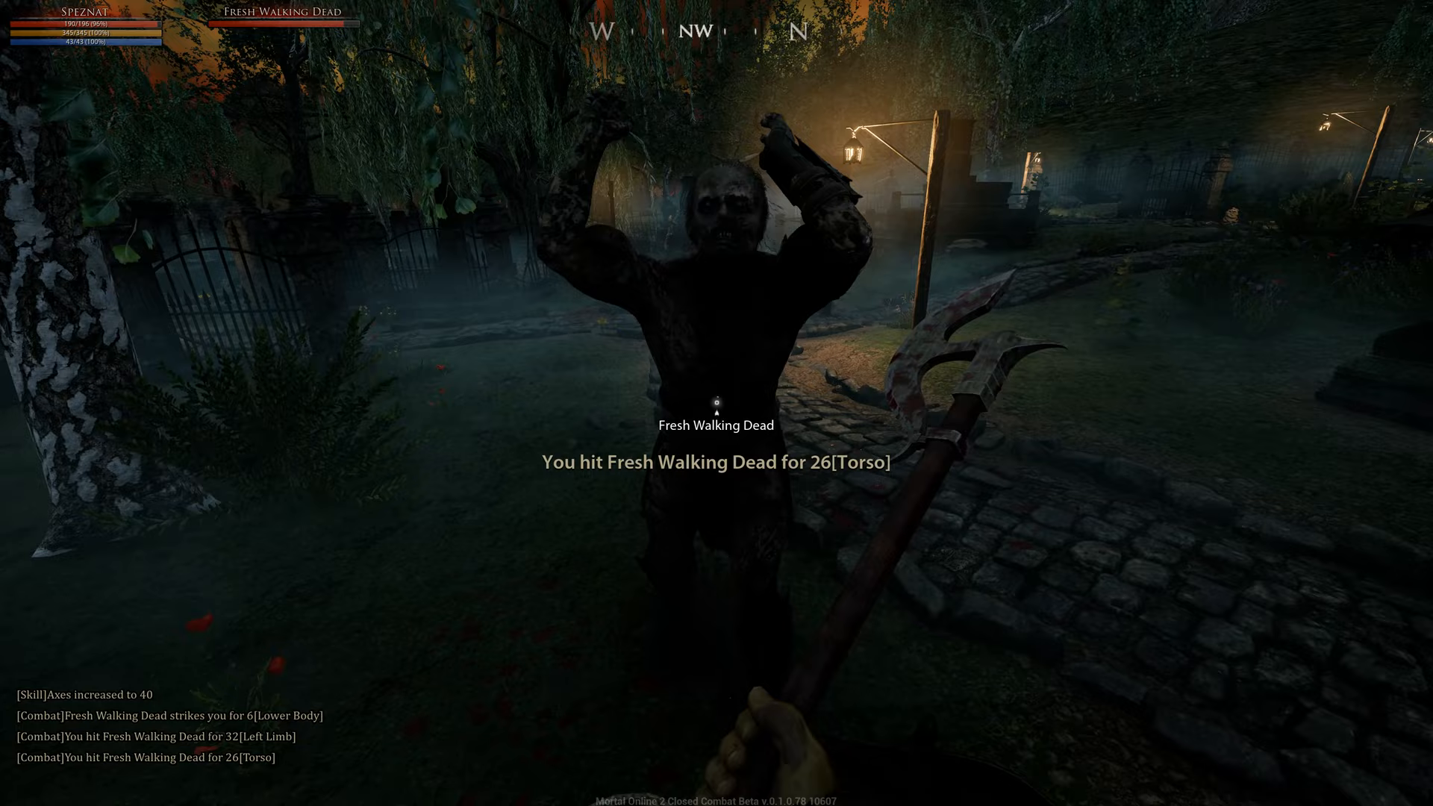
- Open the inventory mid-fight to check the Kallardian Double Axe's stats
key(i)
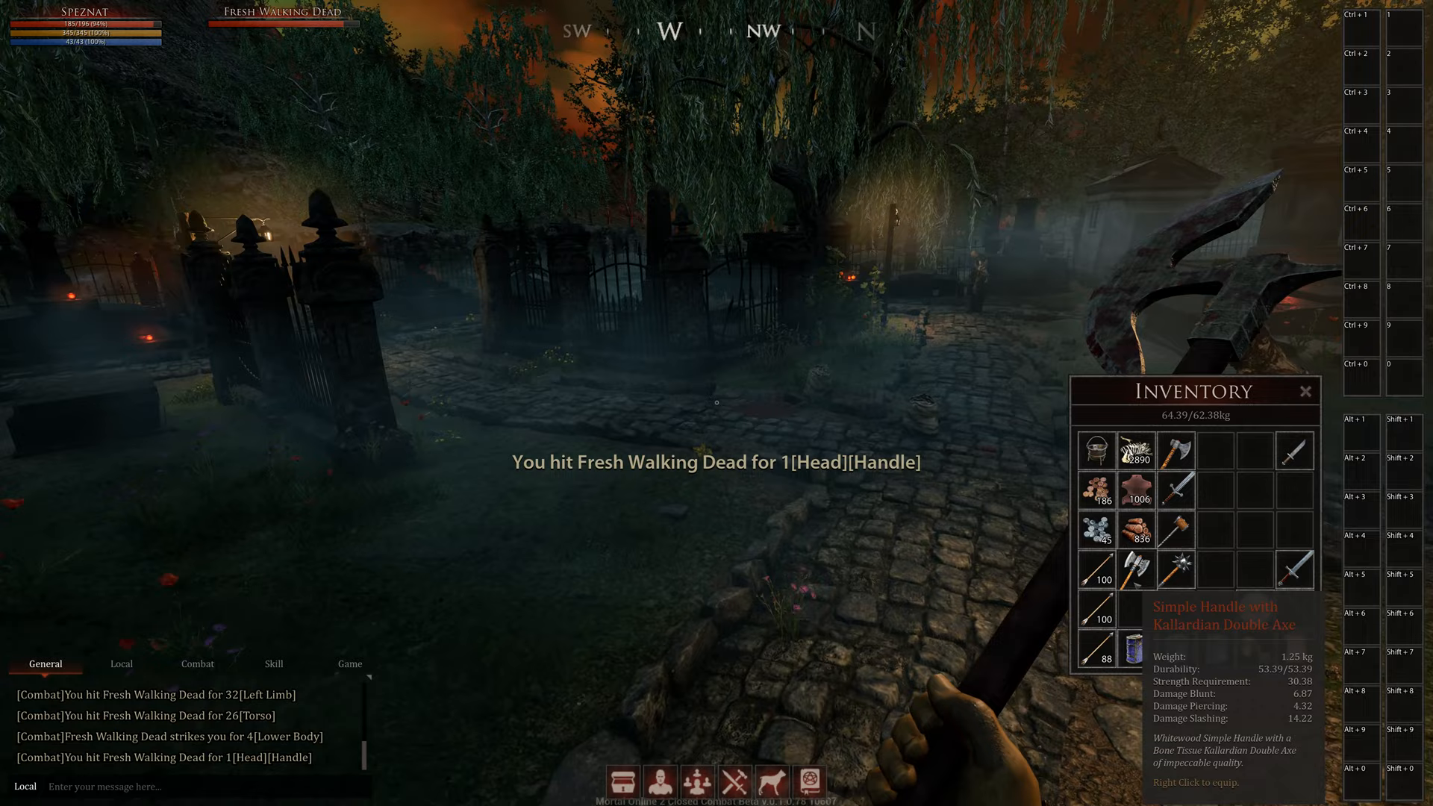